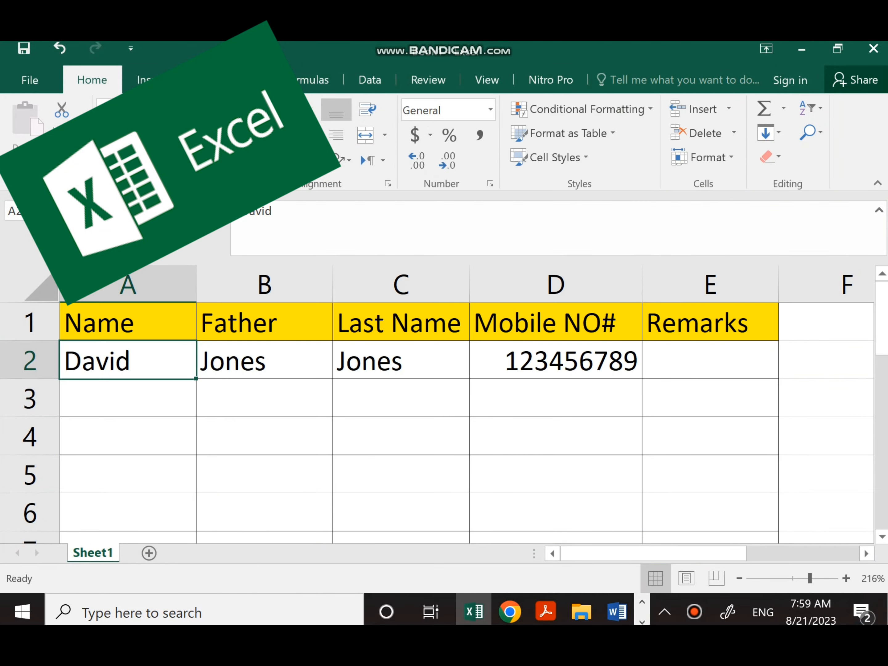
pyautogui.click(554, 361)
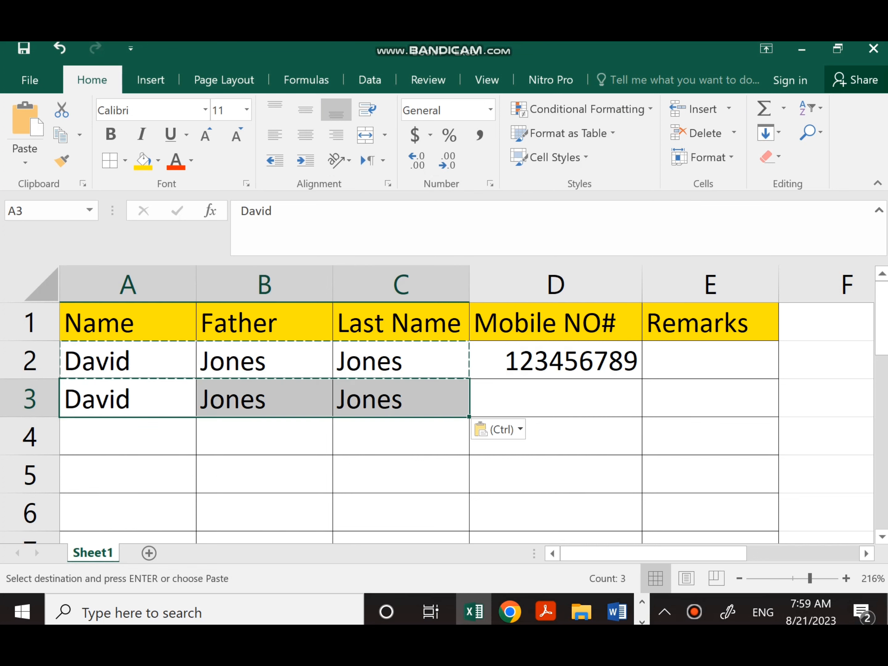
pyautogui.write('1234')
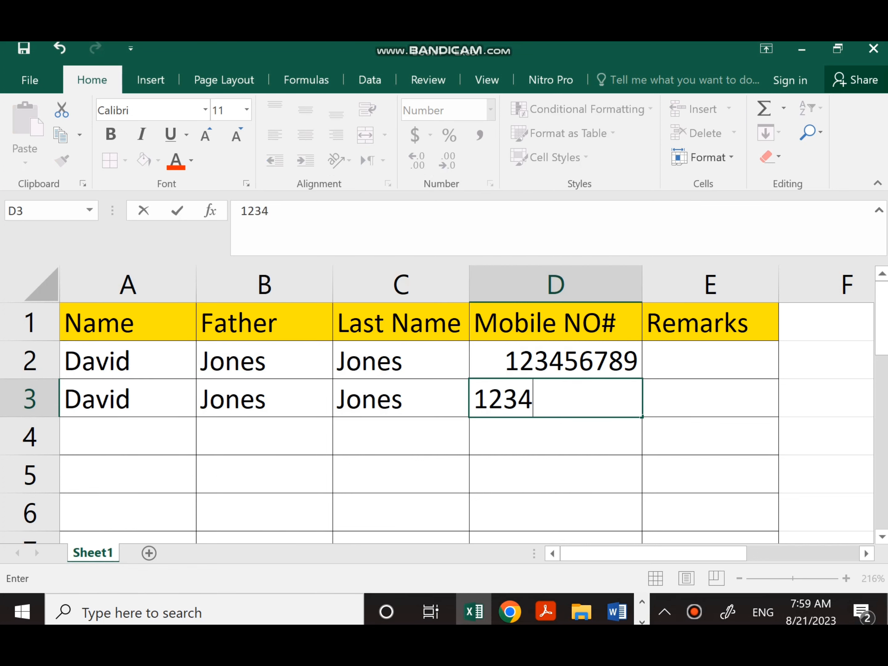
pyautogui.write('444565623456')
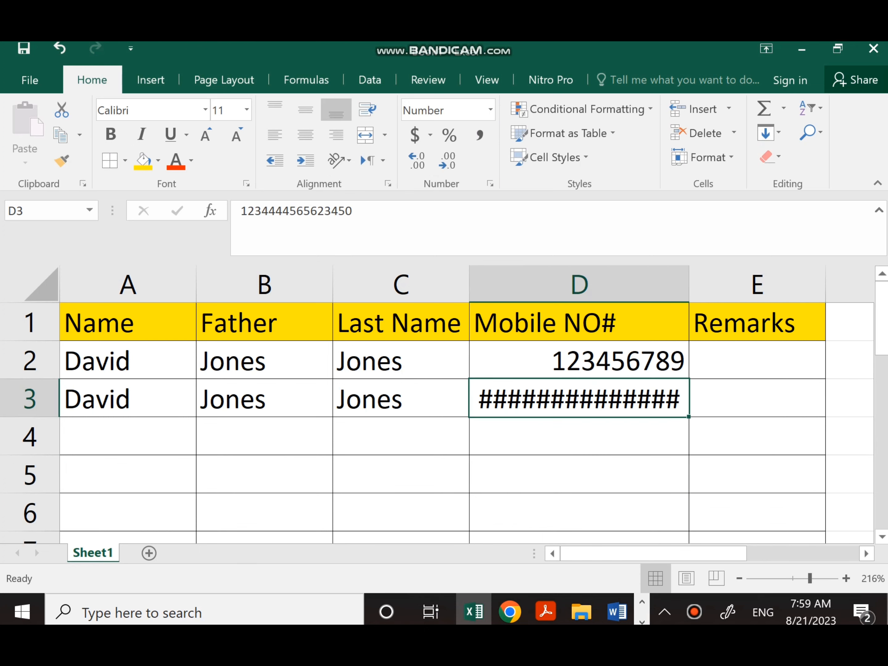
pyautogui.write('1234556')
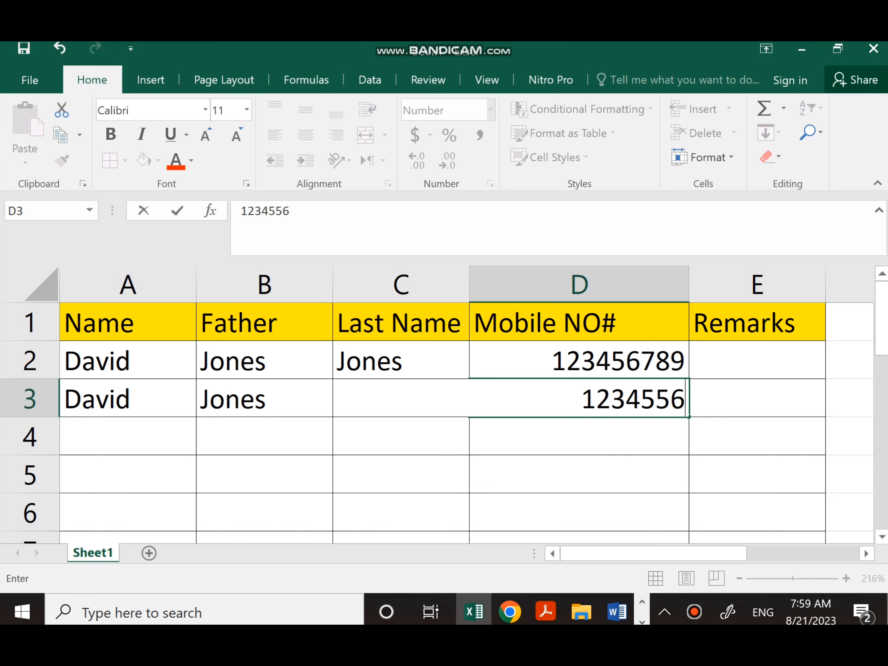
pyautogui.write('789')
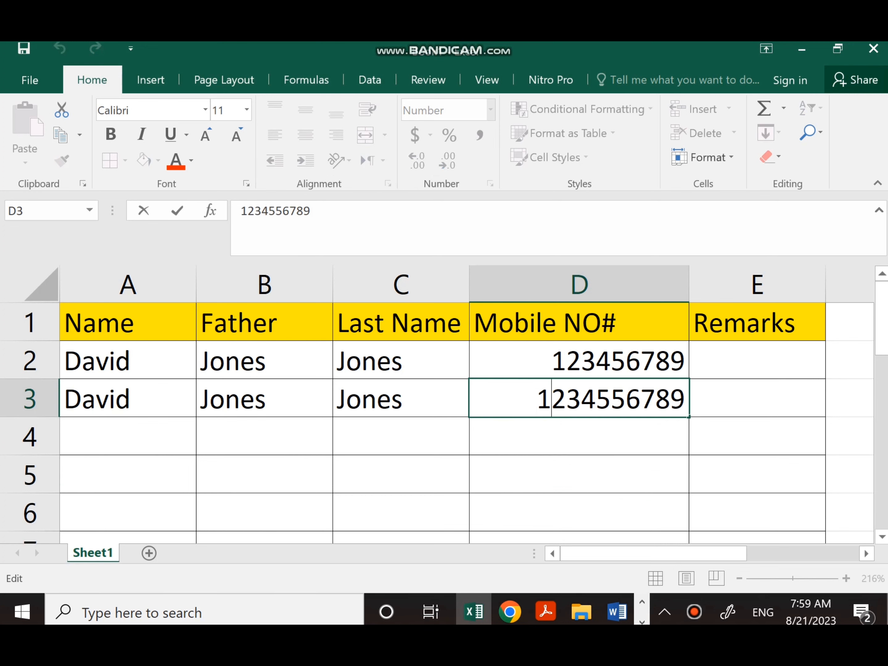
pyautogui.write('10')
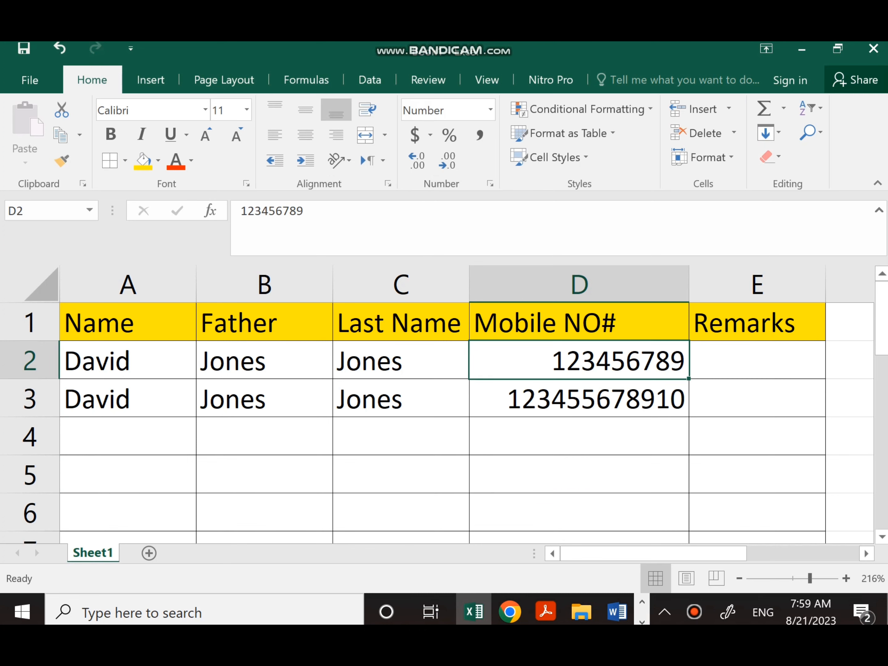
pyautogui.click(578, 399)
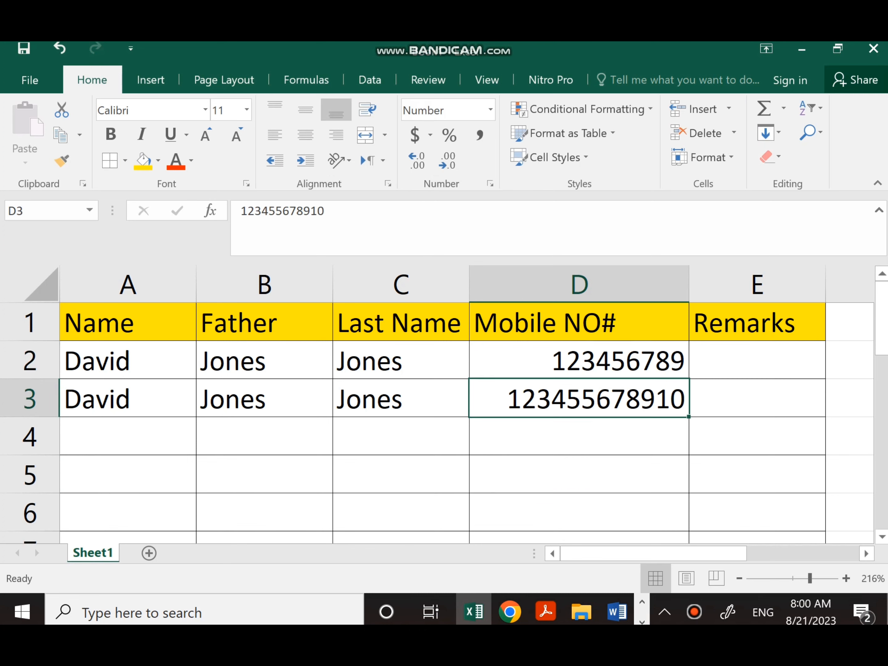
pyautogui.press('Delete')
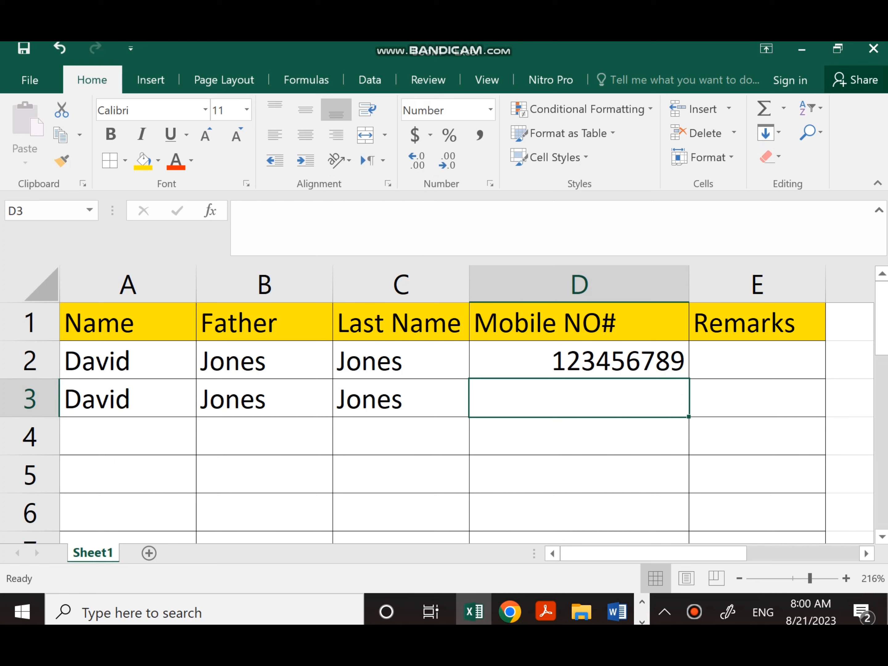
# Select column D and bring up Data Validation with Allow set to Text length
pyautogui.click(578, 283)
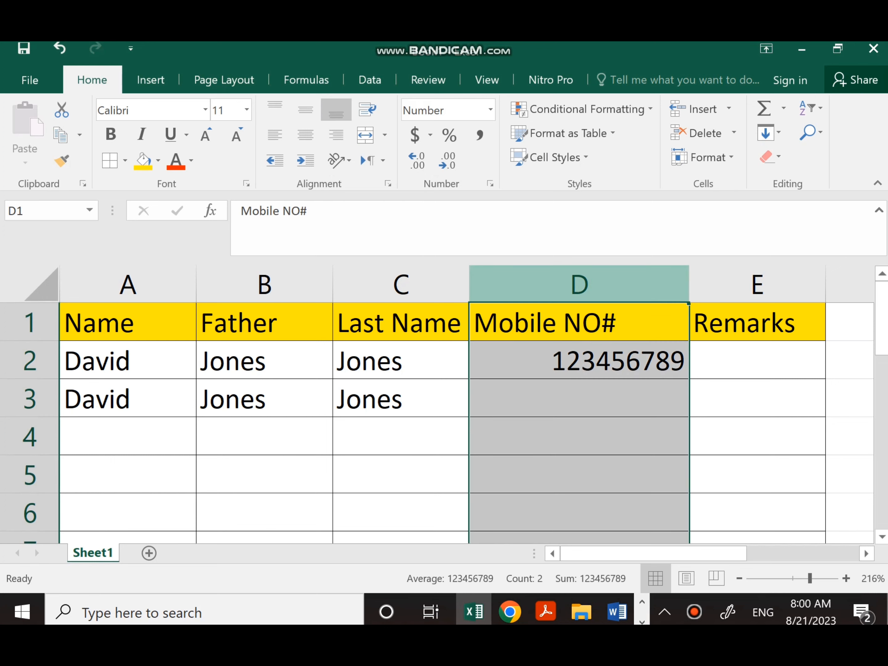
pyautogui.click(365, 135)
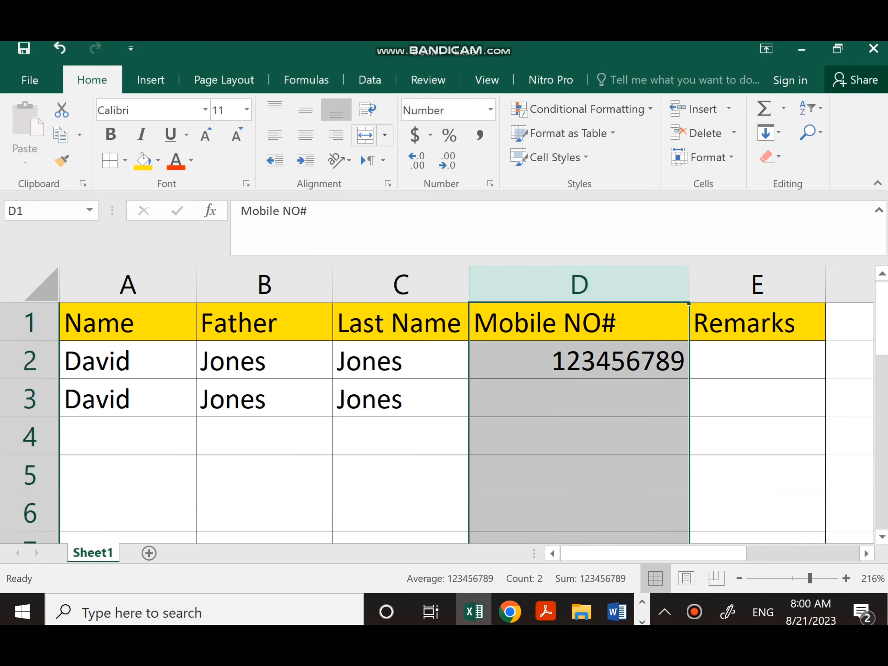
pyautogui.click(369, 80)
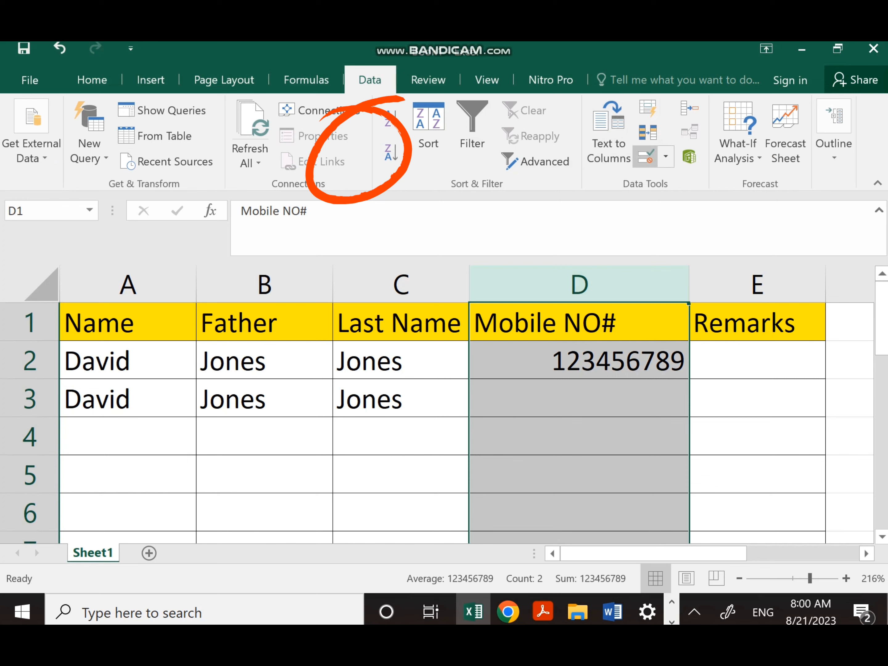
pyautogui.click(665, 156)
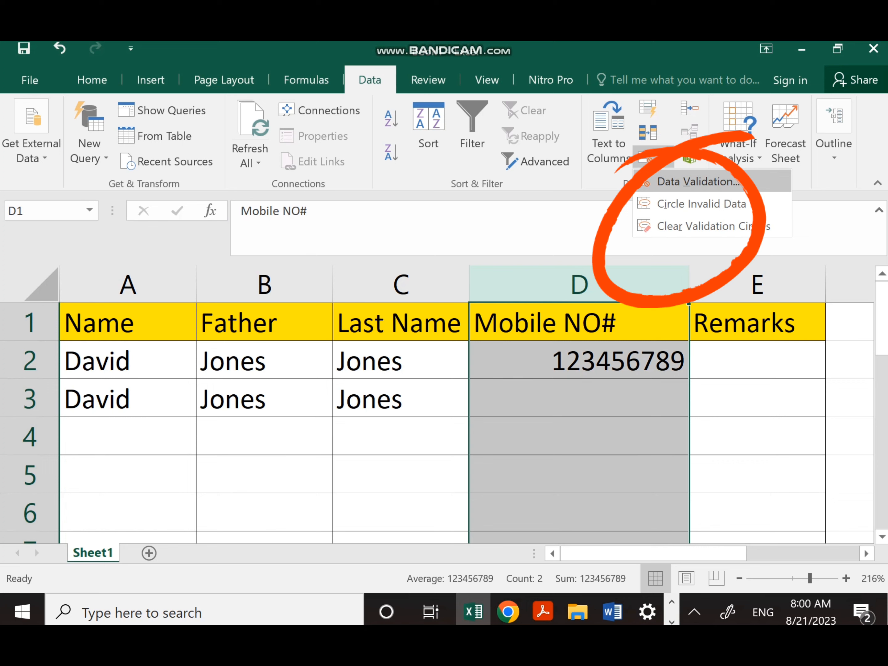
pyautogui.click(700, 181)
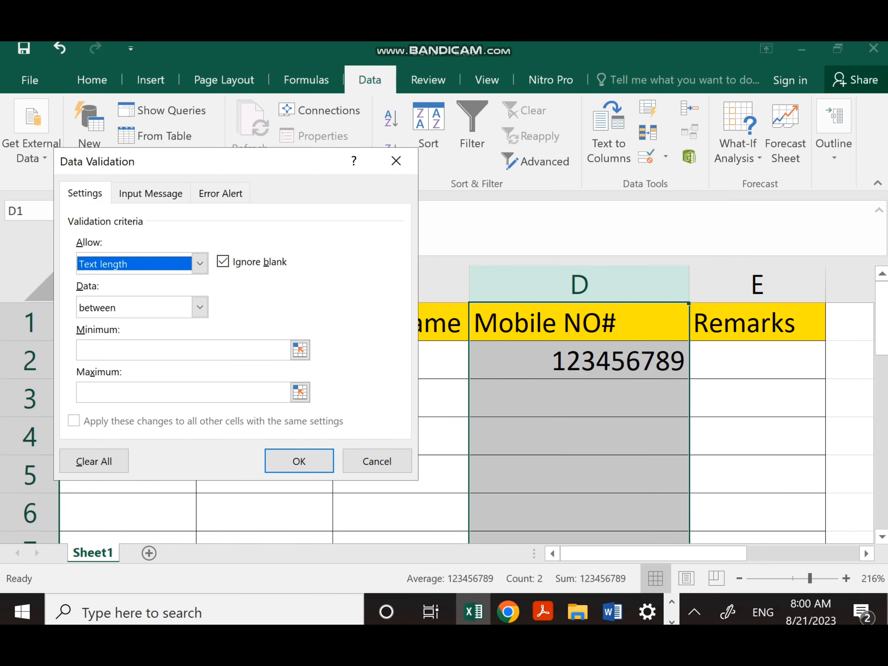
# Require text length equal to 10 in the Settings criteria for column D
pyautogui.click(200, 308)
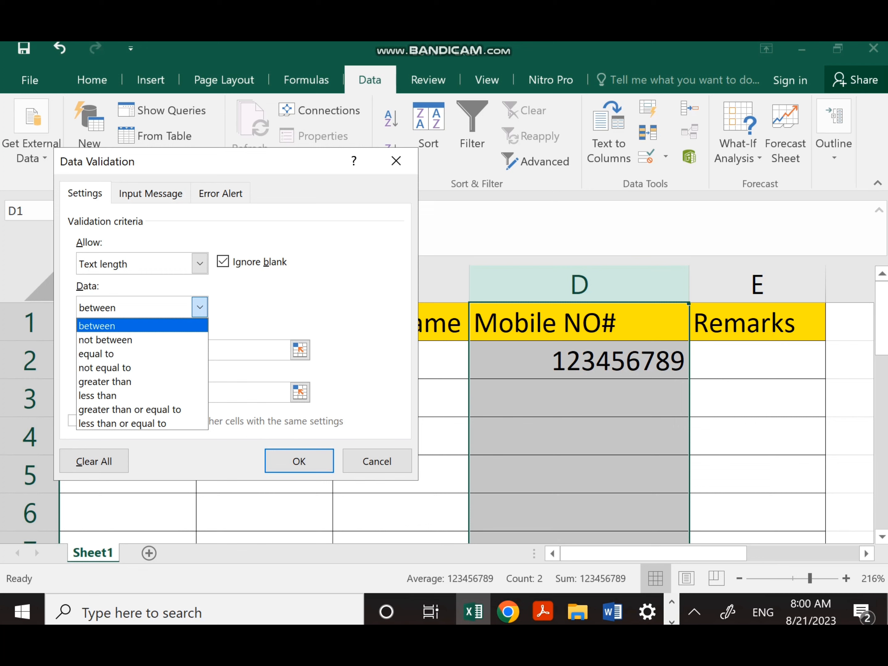
pyautogui.click(96, 353)
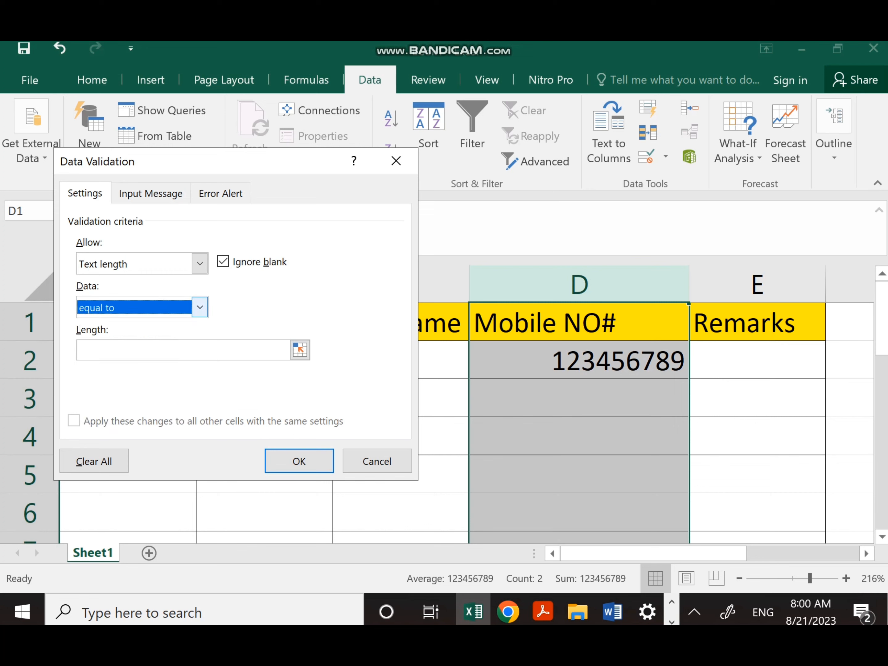
pyautogui.click(181, 350)
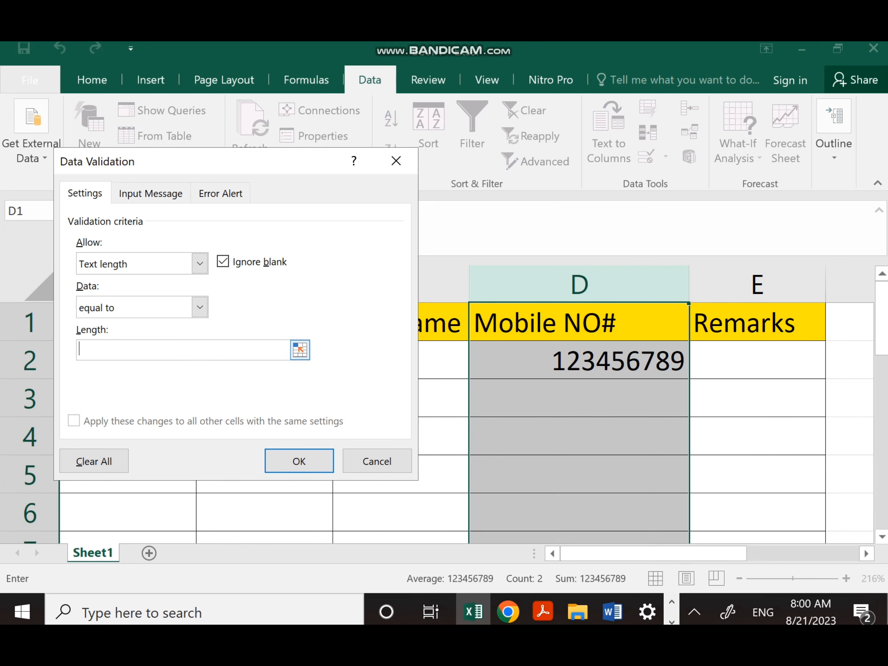
pyautogui.write('10')
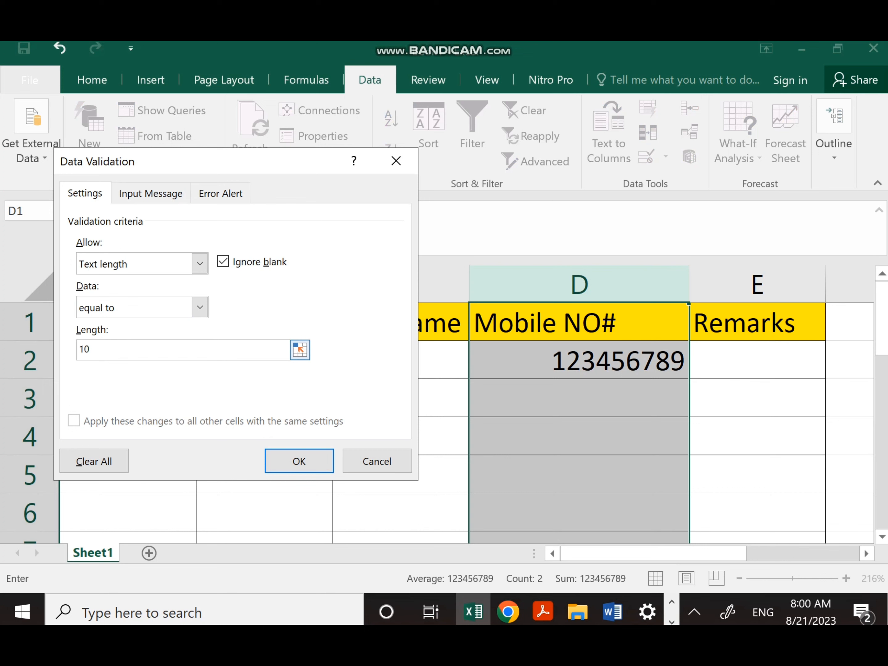
pyautogui.write('11')
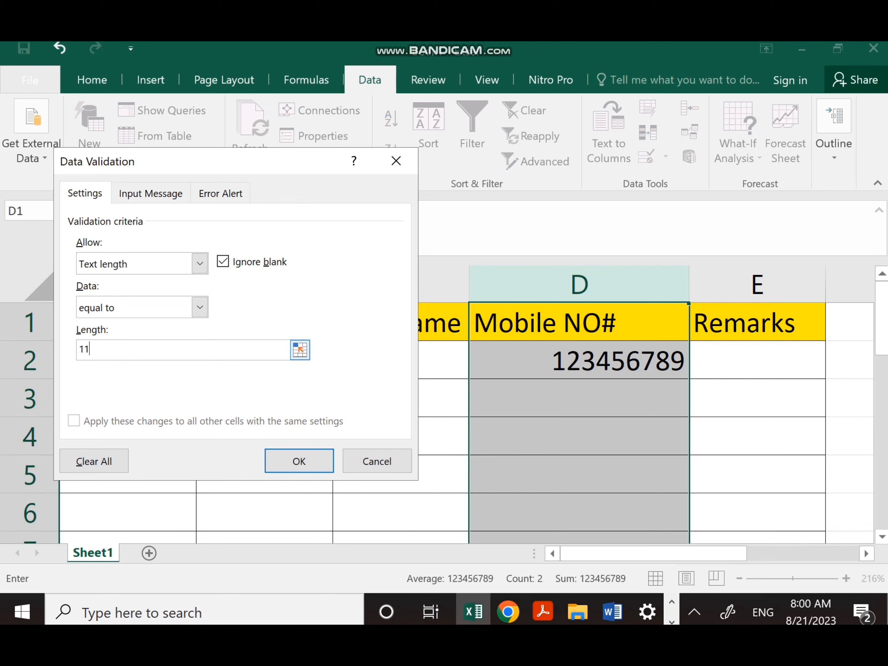
pyautogui.write('15')
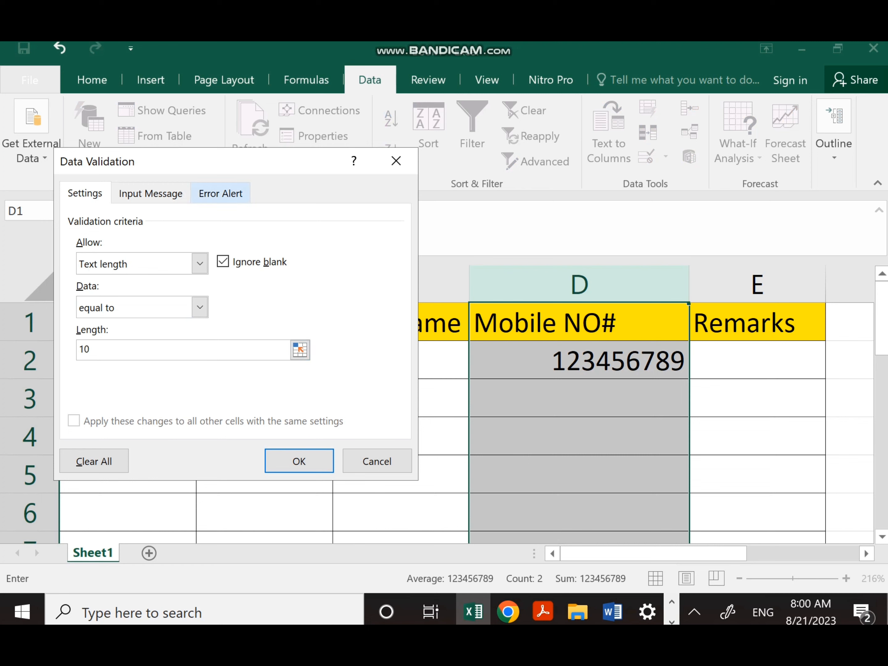
# Set the Error Alert message to 'Wrong Mobile Number' and apply the rule to column D
pyautogui.click(221, 193)
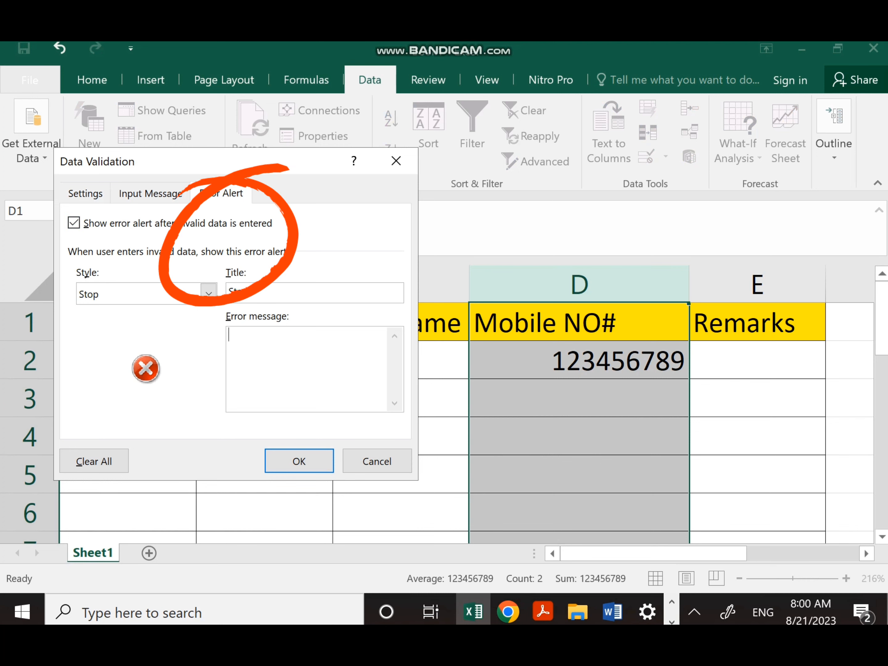
pyautogui.write('Wrong Mobile')
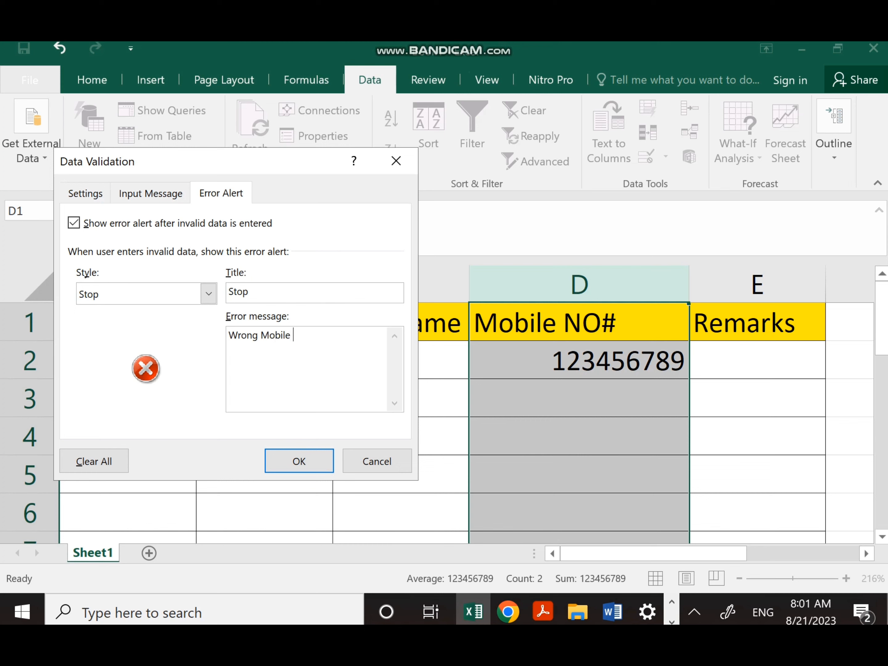
pyautogui.write('Number')
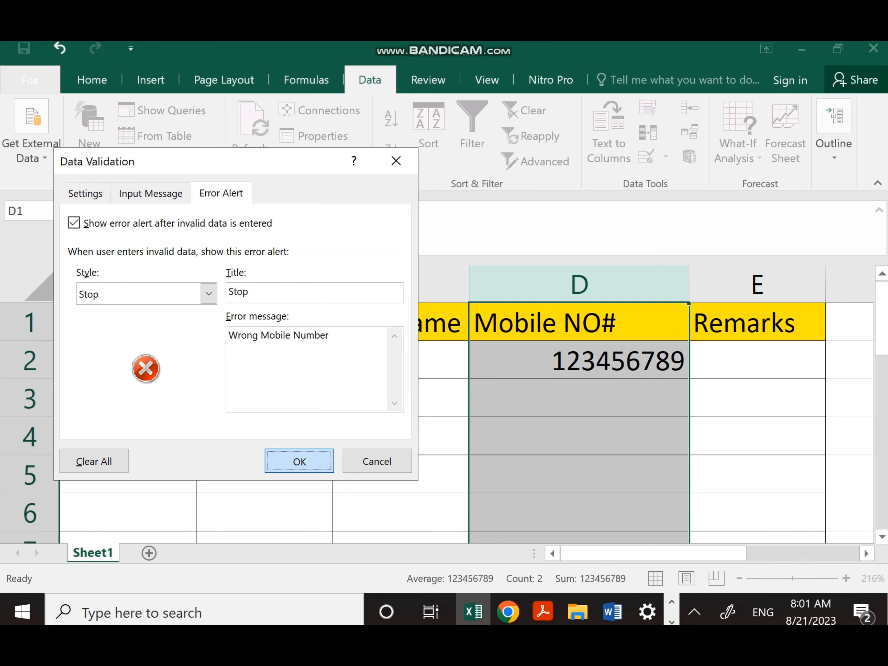
pyautogui.click(299, 462)
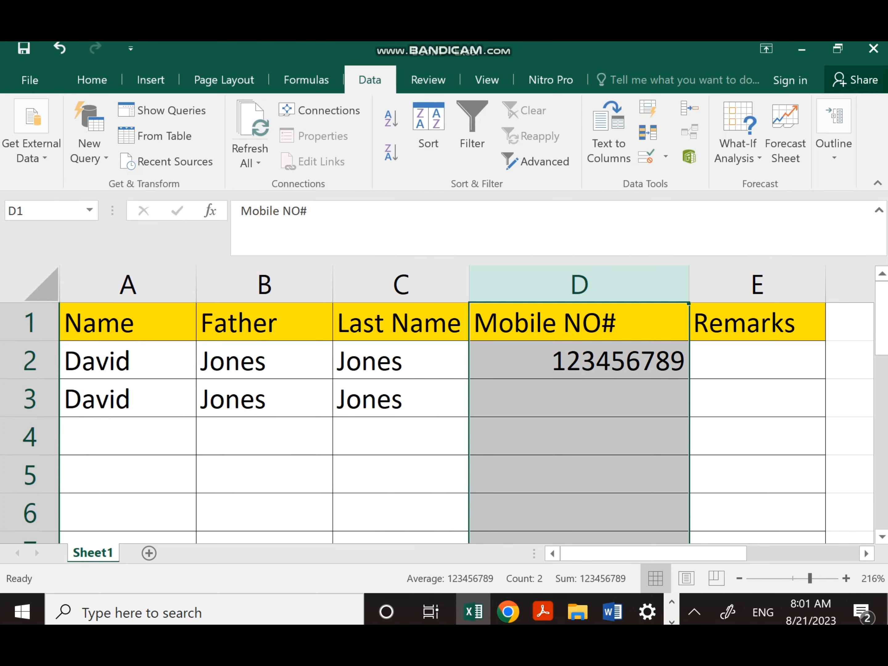
# Enter 123 in D3, get rejected by the Wrong Mobile Number alert, cancel, and reselect column D
pyautogui.write('12345678910')
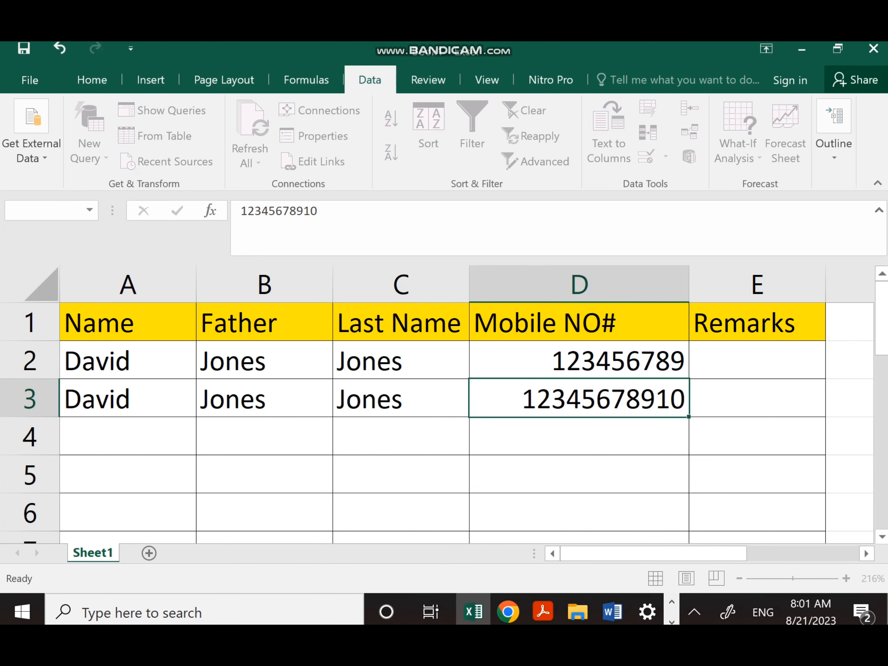
pyautogui.write('123')
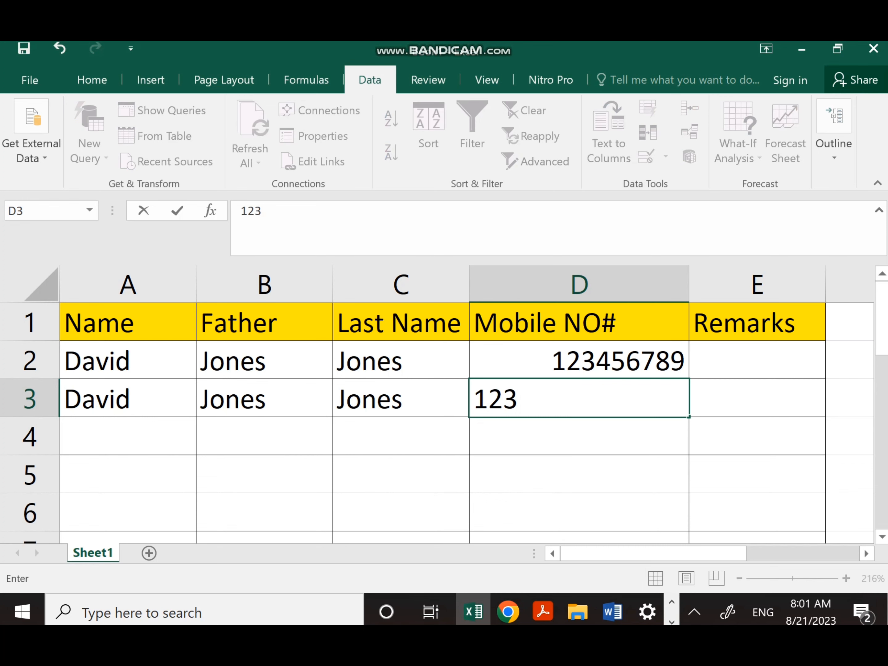
pyautogui.press('enter')
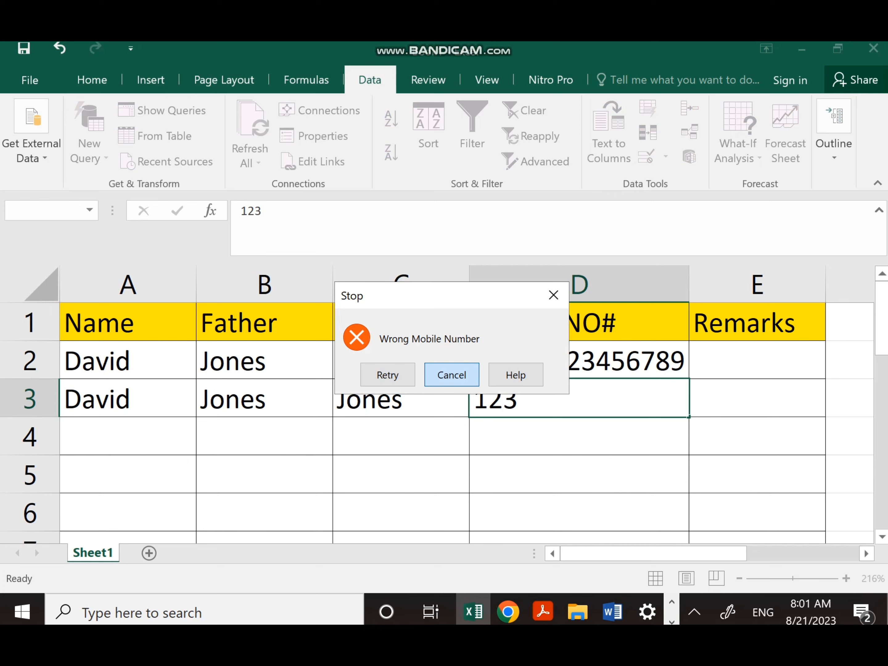
pyautogui.click(451, 374)
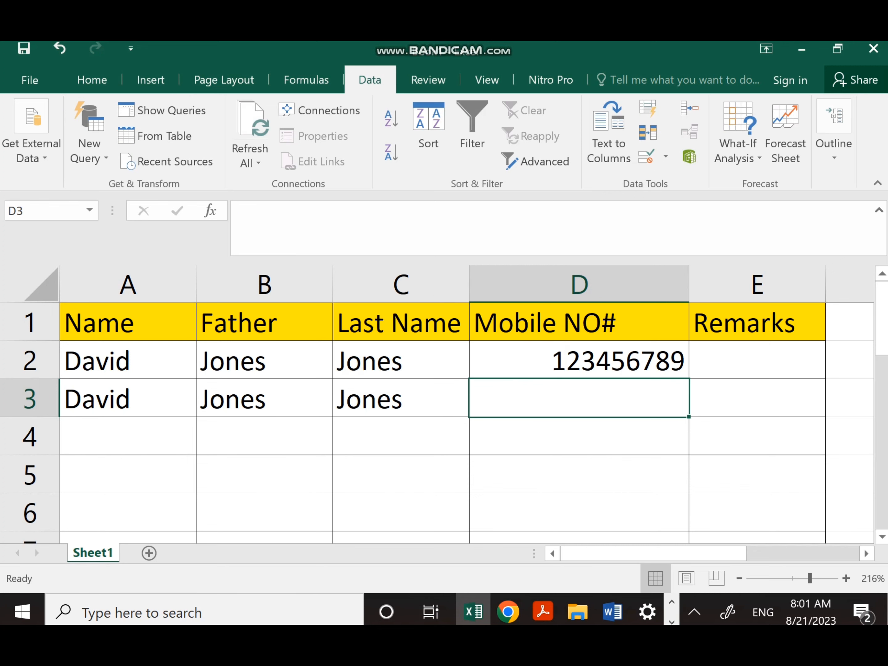
pyautogui.click(578, 285)
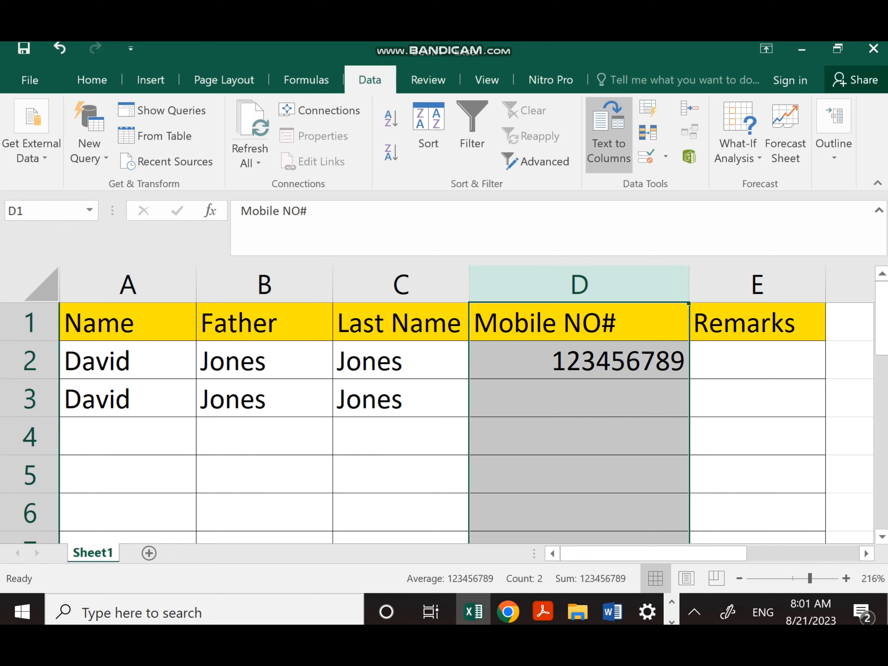
# Replace column D's alert title and message with Persian text saying the contact number is wrong
pyautogui.click(664, 156)
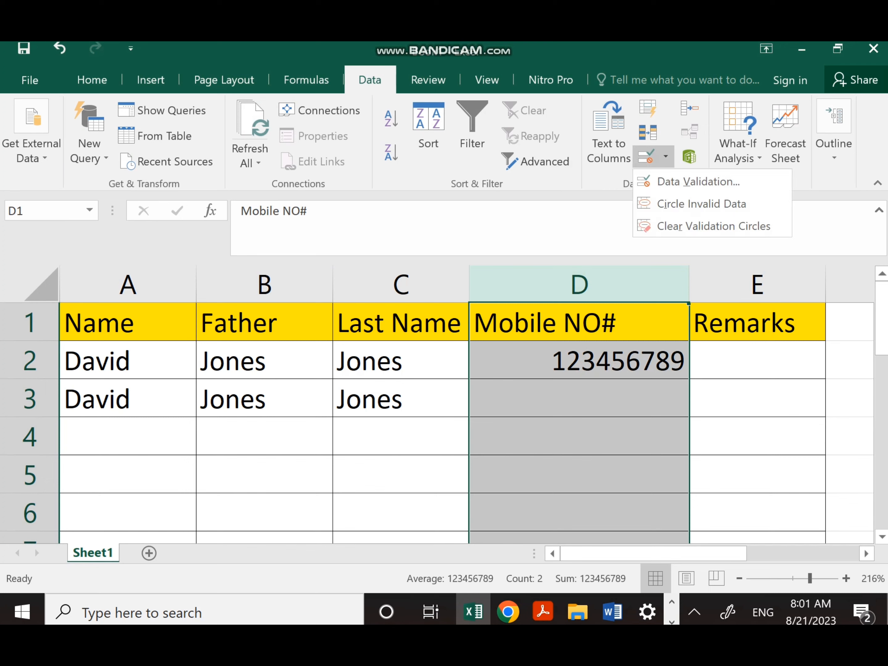
pyautogui.click(699, 181)
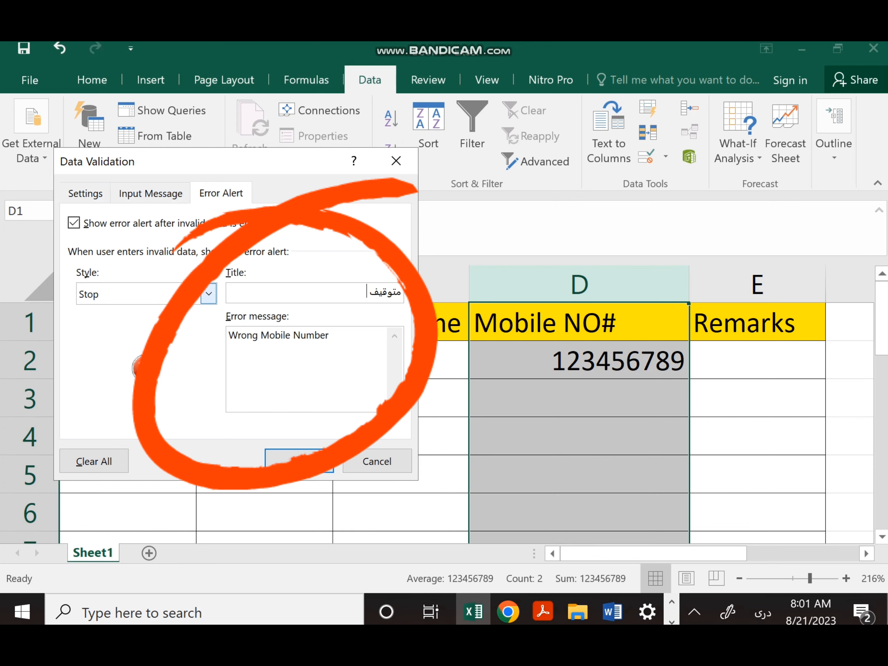
pyautogui.write('شوید')
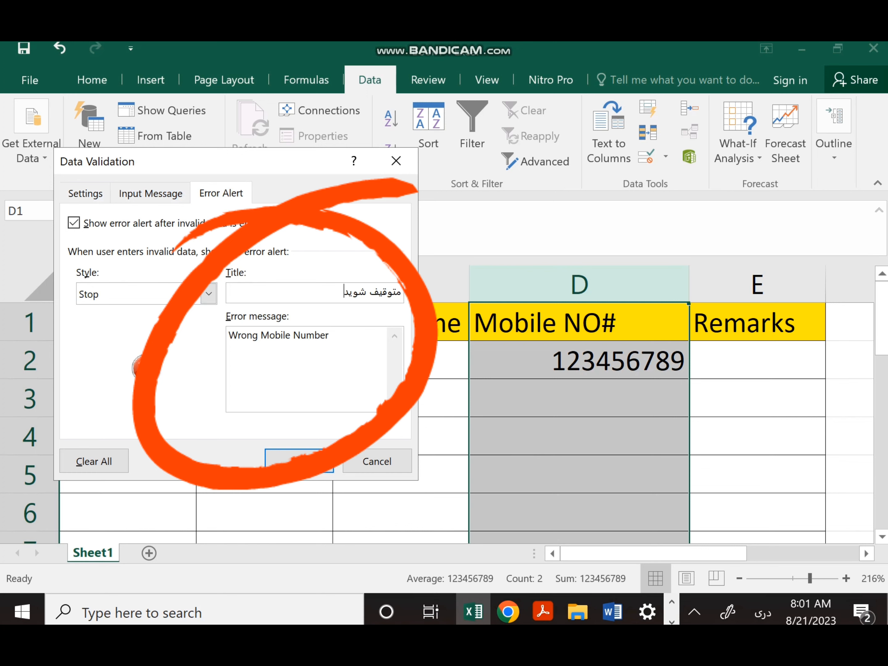
pyautogui.doubleClick(275, 335)
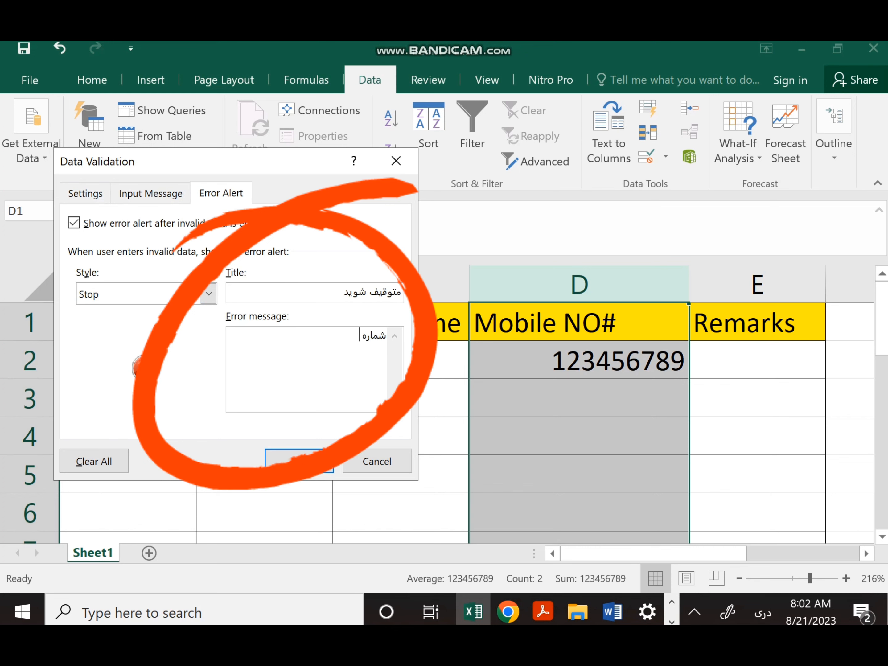
pyautogui.write('تماس شما')
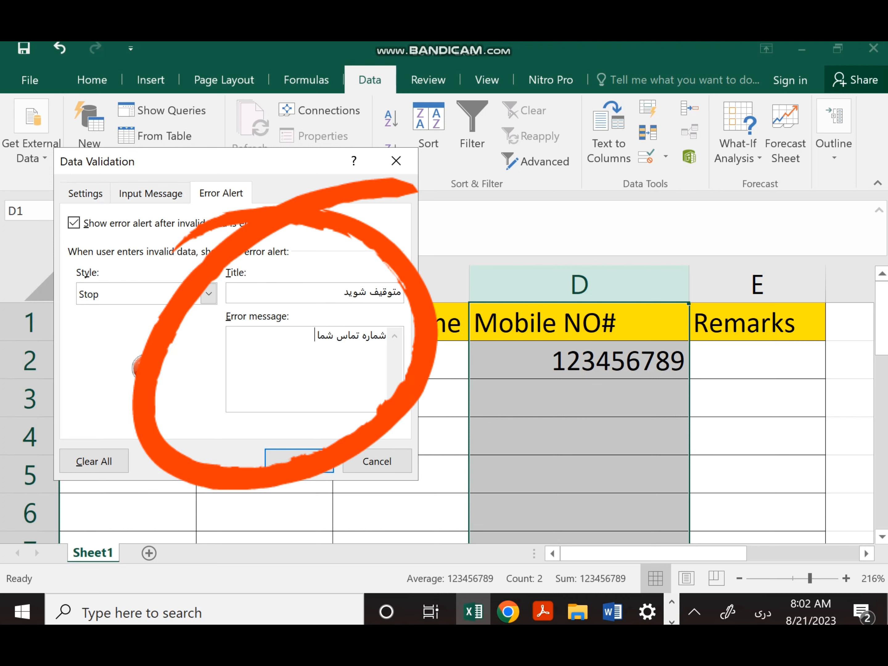
pyautogui.write('اشتباه')
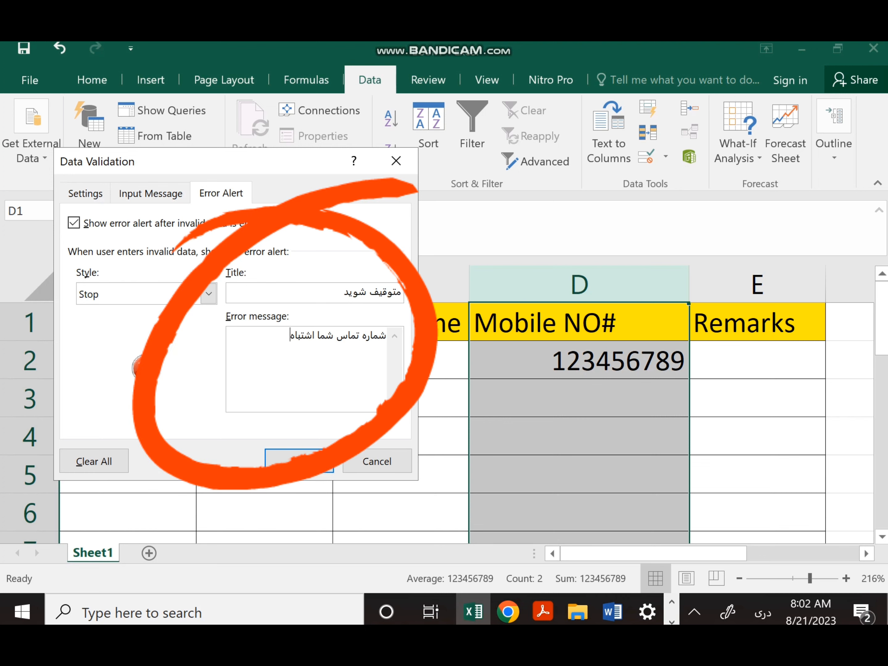
pyautogui.write('است')
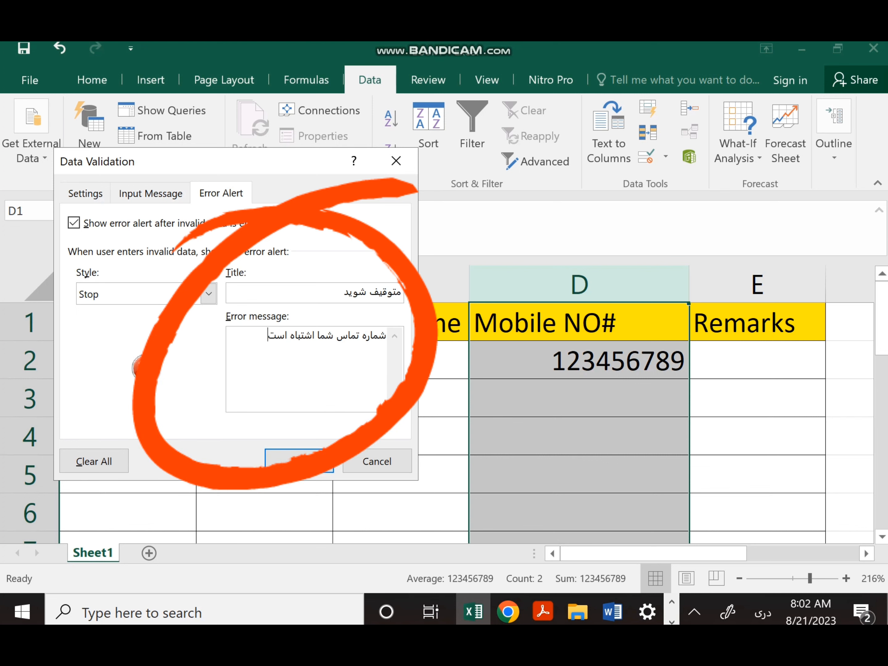
pyautogui.write('؟')
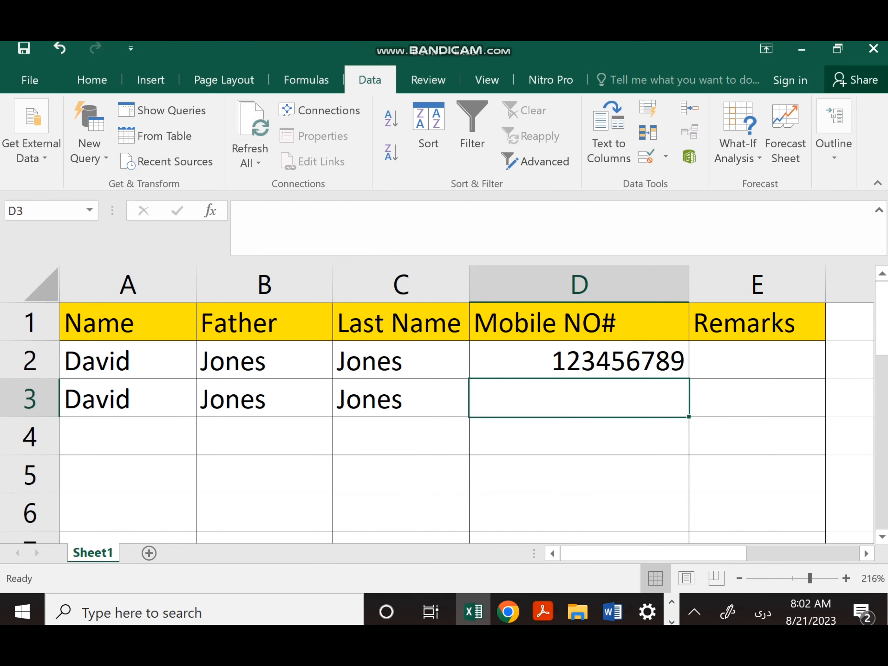
# Enter an over-long number in D3, get the Persian Stop alert, and choose Retry
pyautogui.write('۱۲۳۴۵۶')
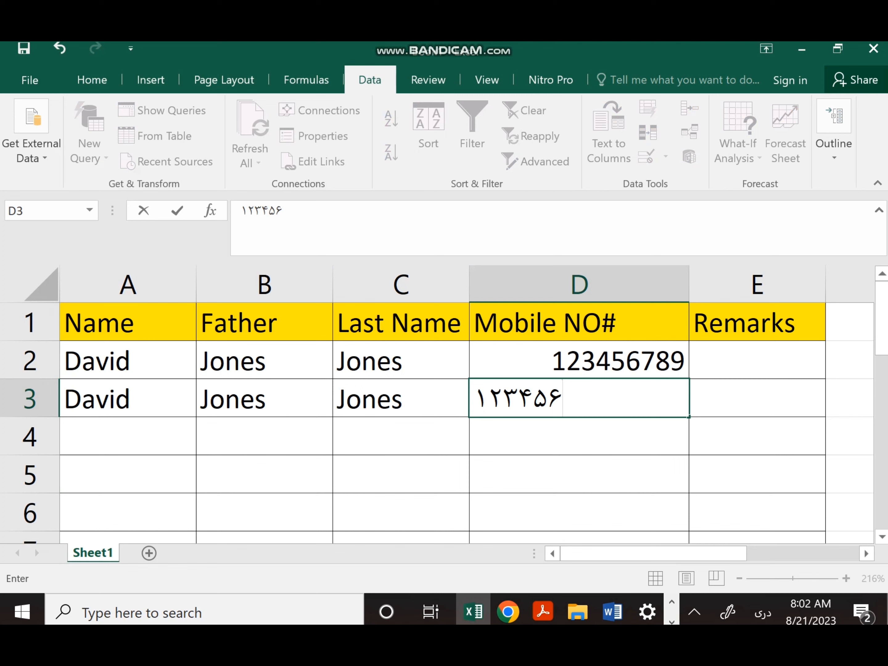
pyautogui.press('Delete')
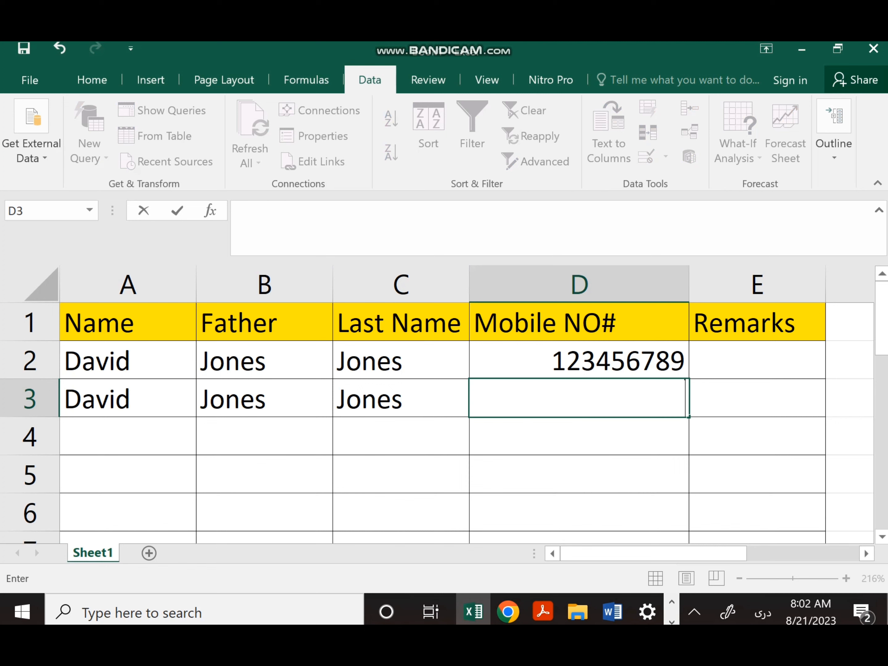
pyautogui.write('123456788888')
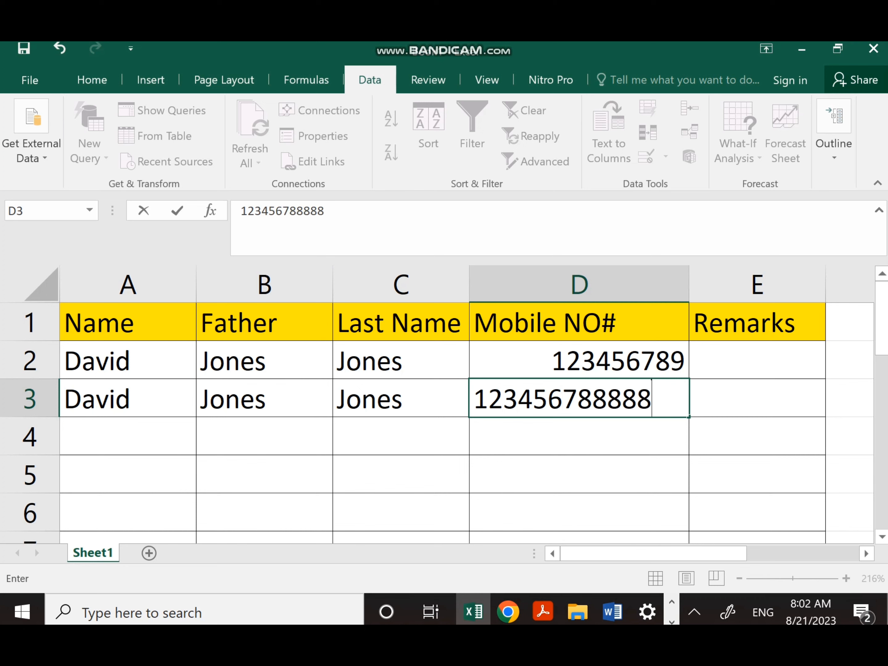
pyautogui.press('Enter')
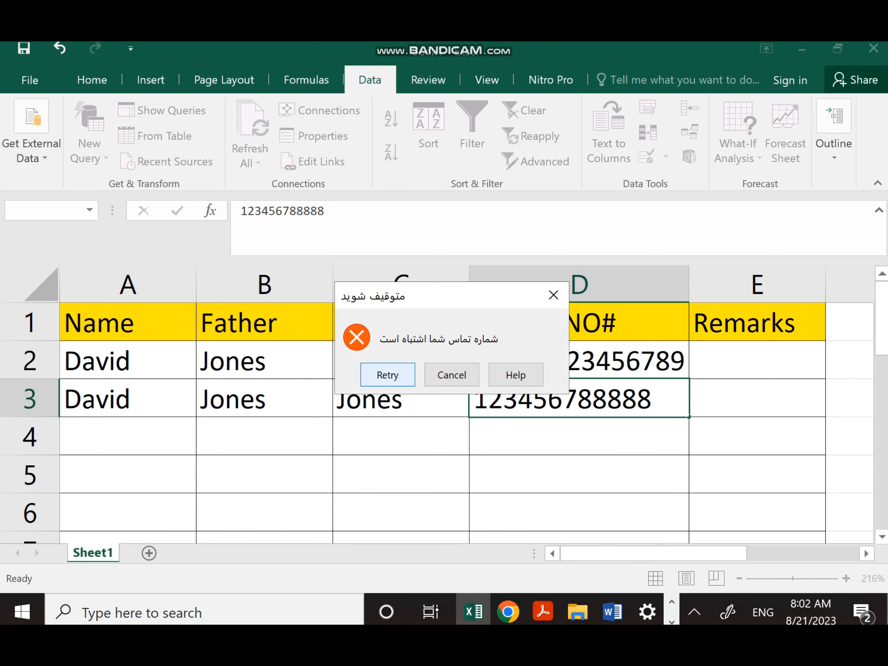
pyautogui.click(387, 375)
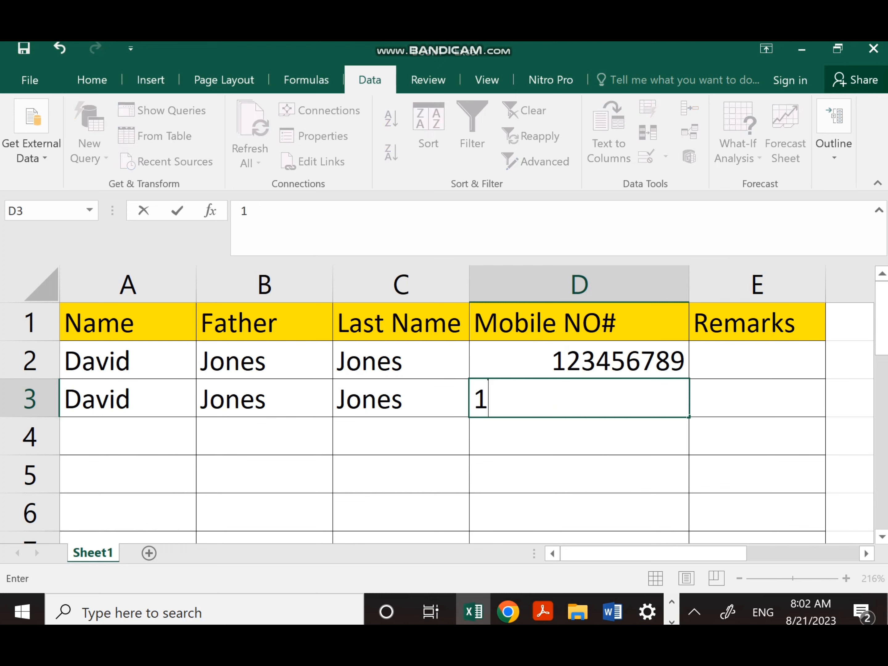